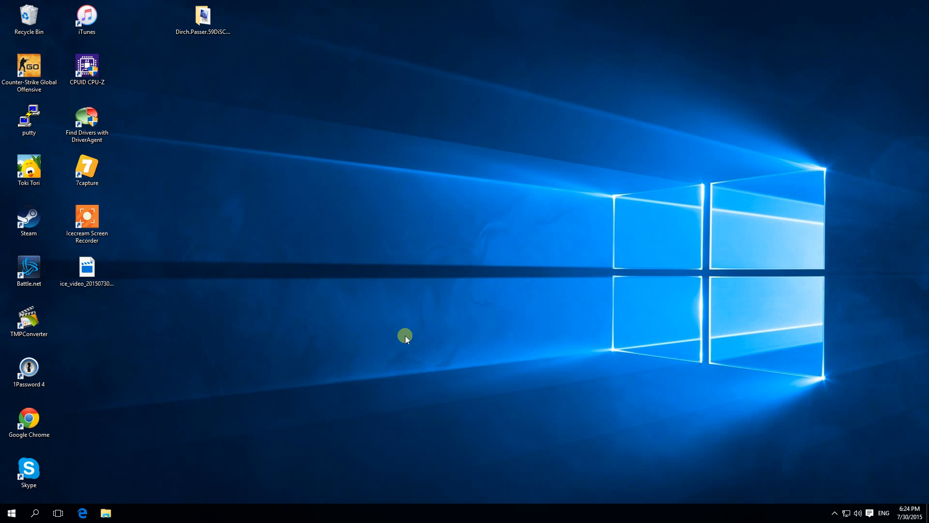
Step: Search the Start menu for "turn off" and launch Turn Windows features on or off
left_click(10, 512)
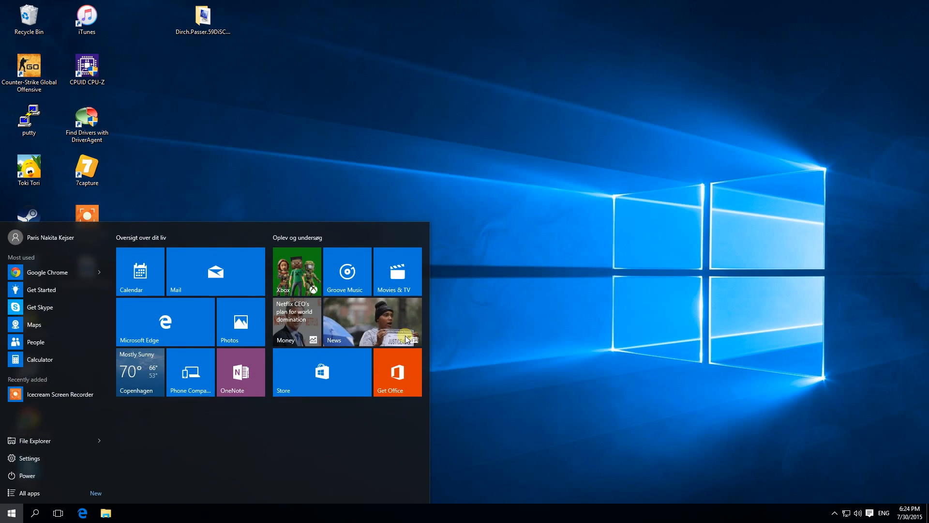
type("turn")
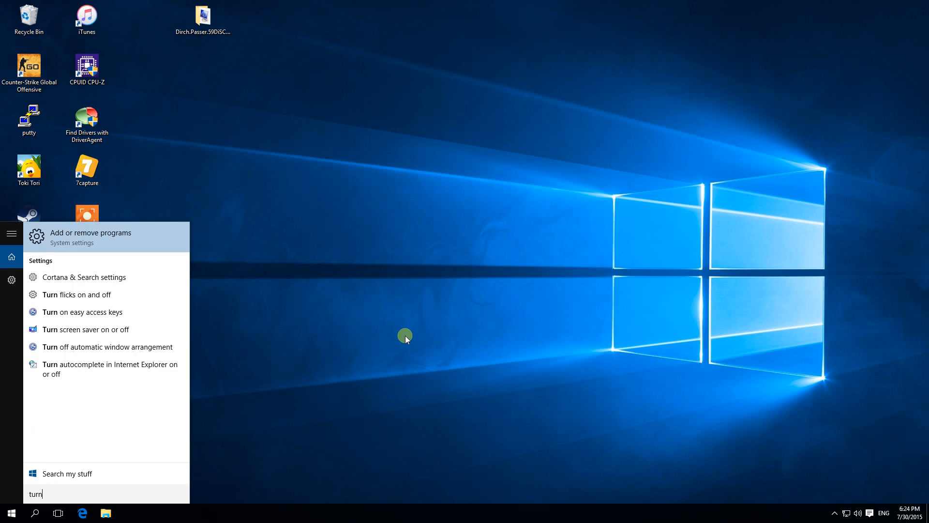
type("of")
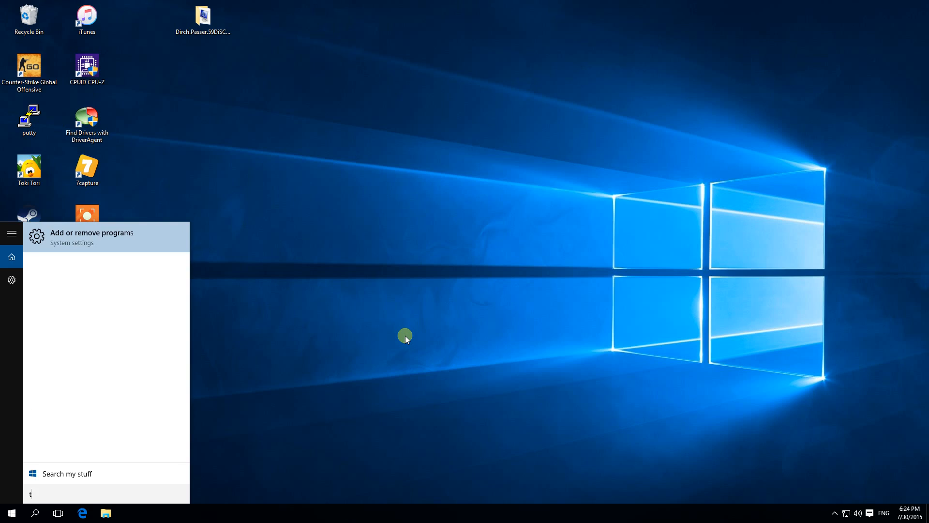
type("urn off")
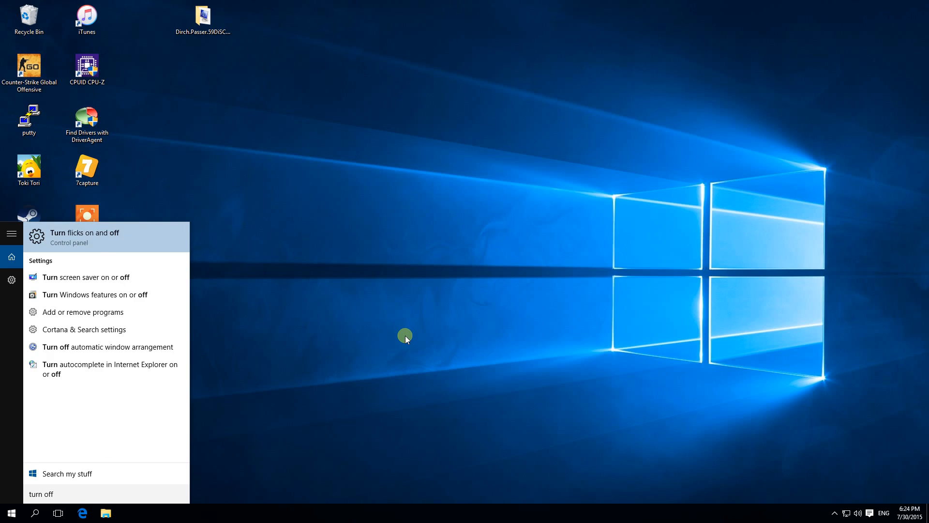
mouse_move(94, 294)
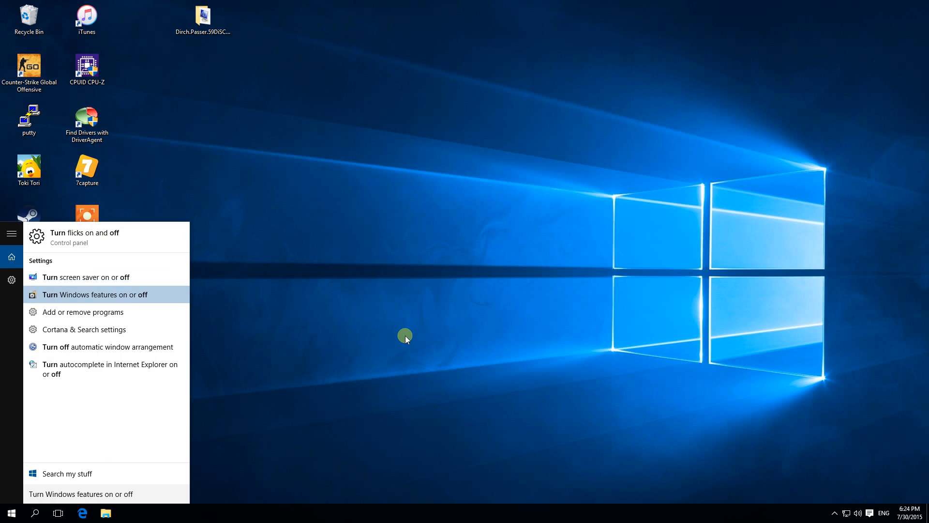
left_click(95, 294)
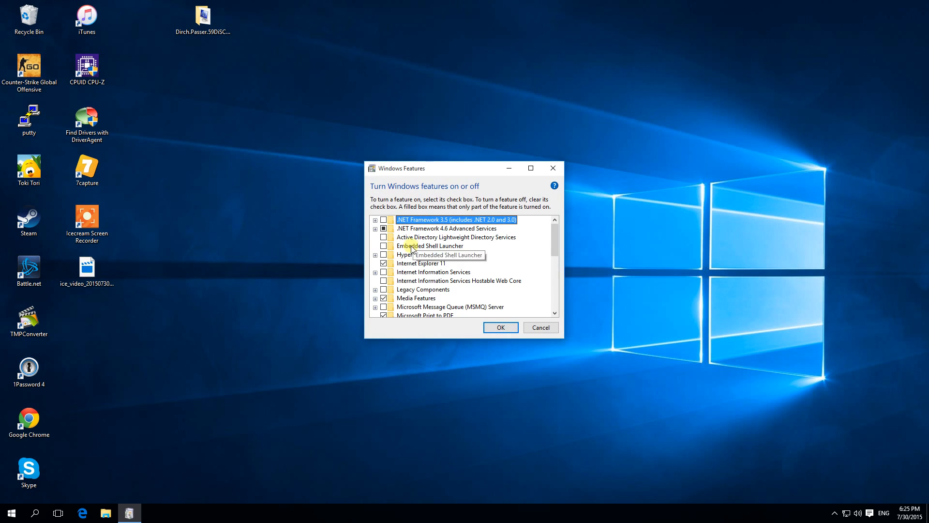
Step: Tick Hyper-V with its Management Tools and Platform subfeatures and confirm with OK
left_click(376, 255)
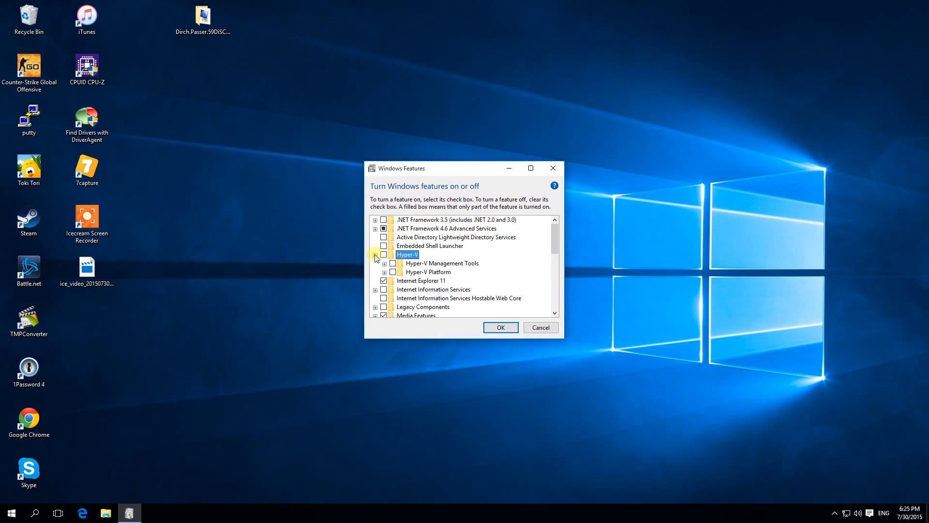
left_click(385, 254)
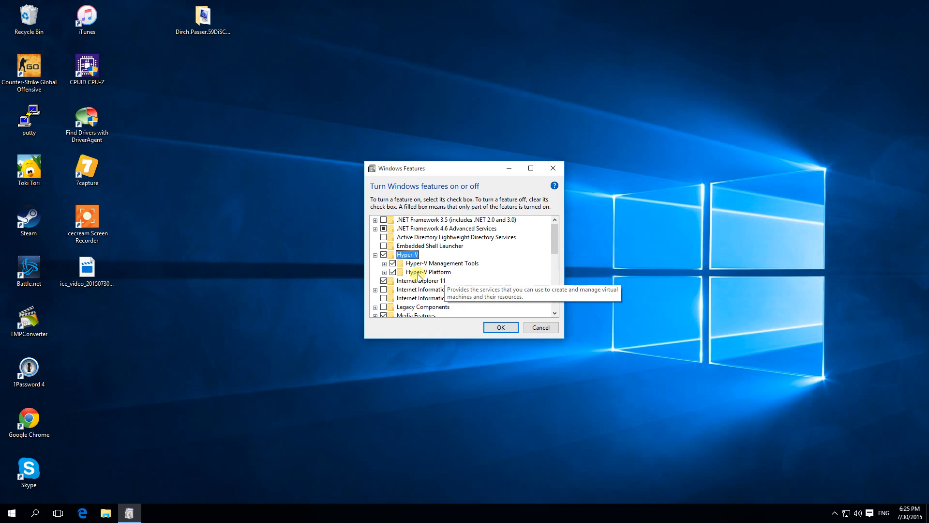
mouse_move(427, 276)
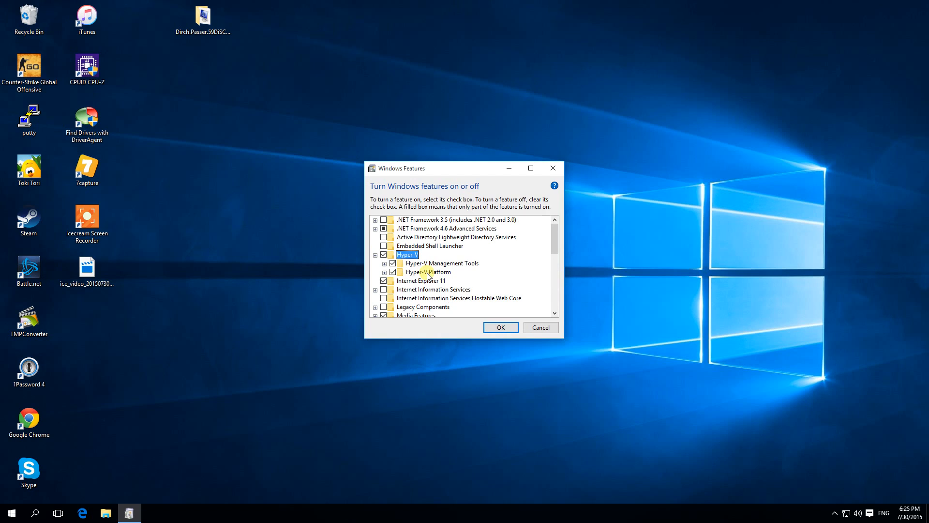
left_click(426, 271)
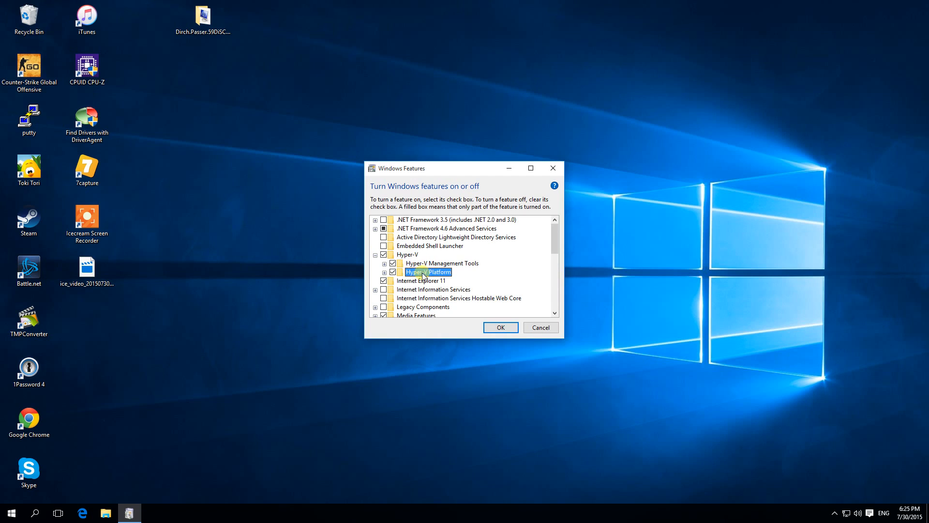
mouse_move(427, 271)
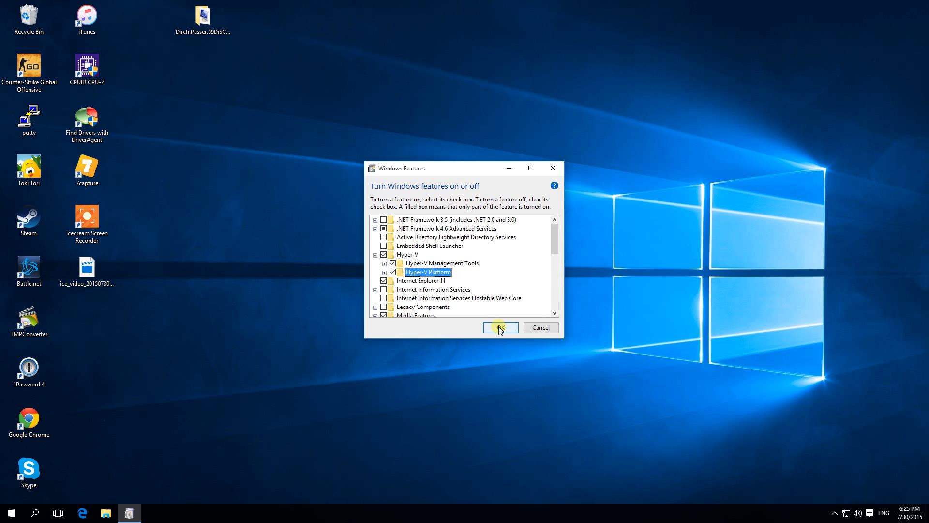
left_click(500, 327)
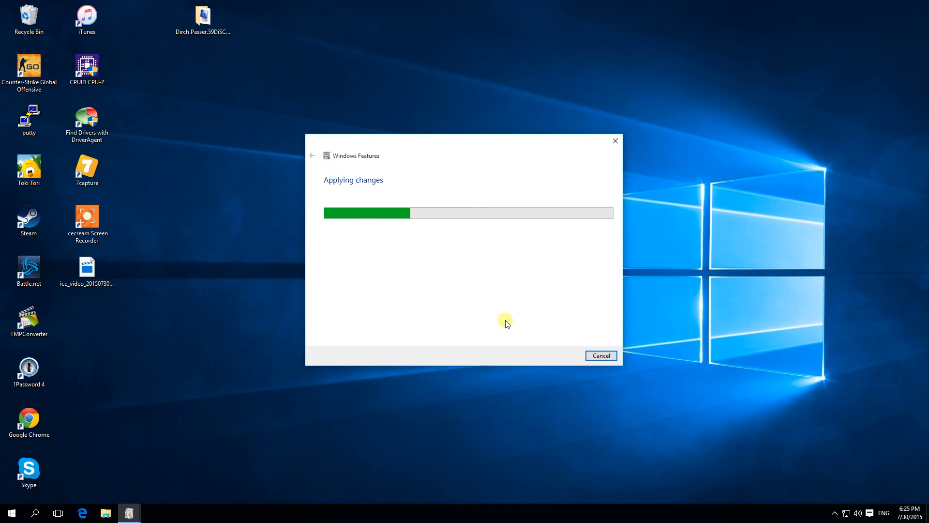
mouse_move(511, 309)
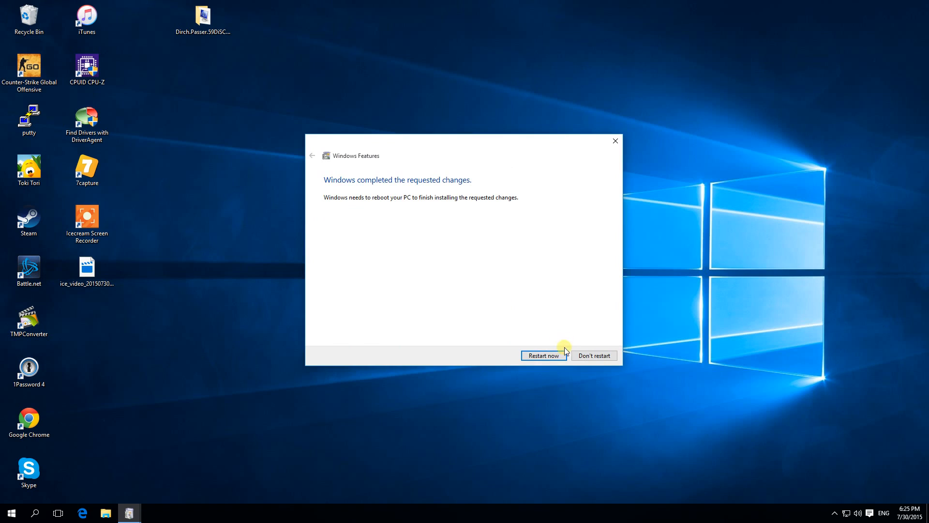
mouse_move(553, 283)
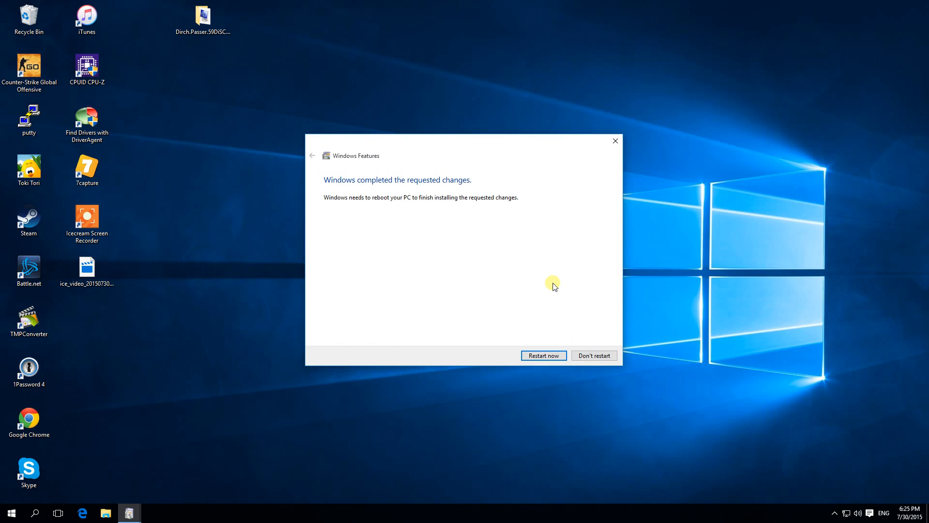
mouse_move(547, 284)
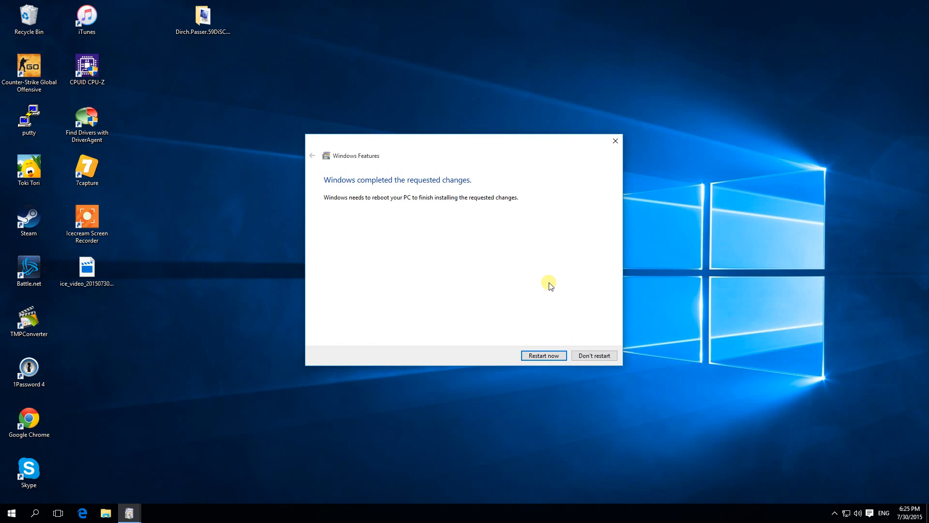
mouse_move(525, 280)
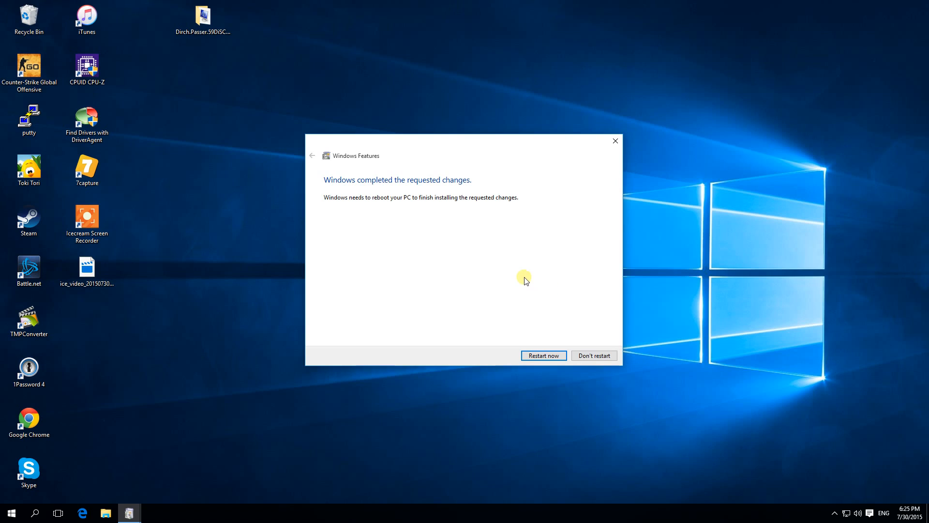
mouse_move(460, 260)
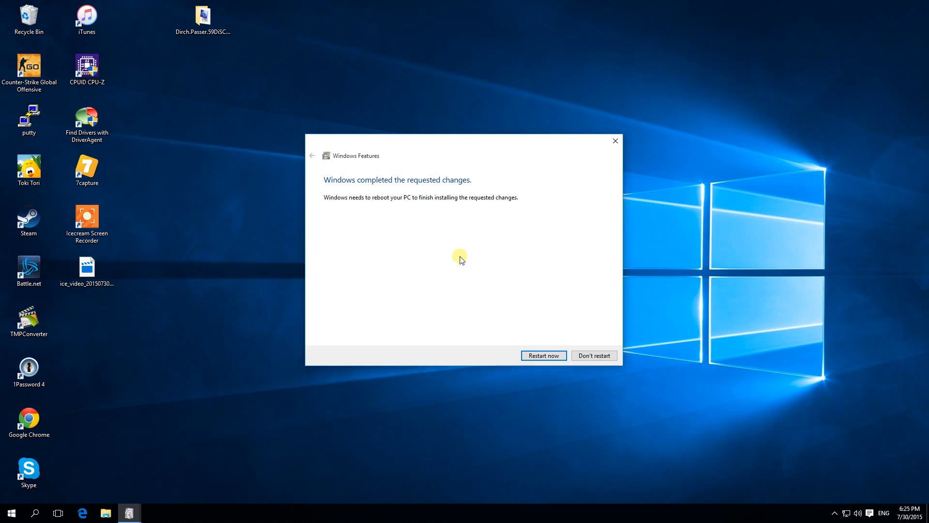
mouse_move(441, 243)
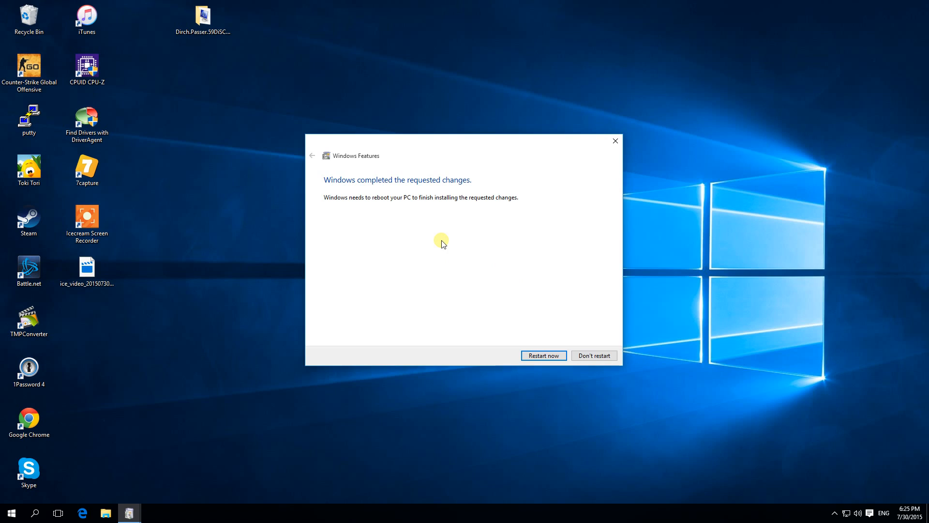
mouse_move(410, 215)
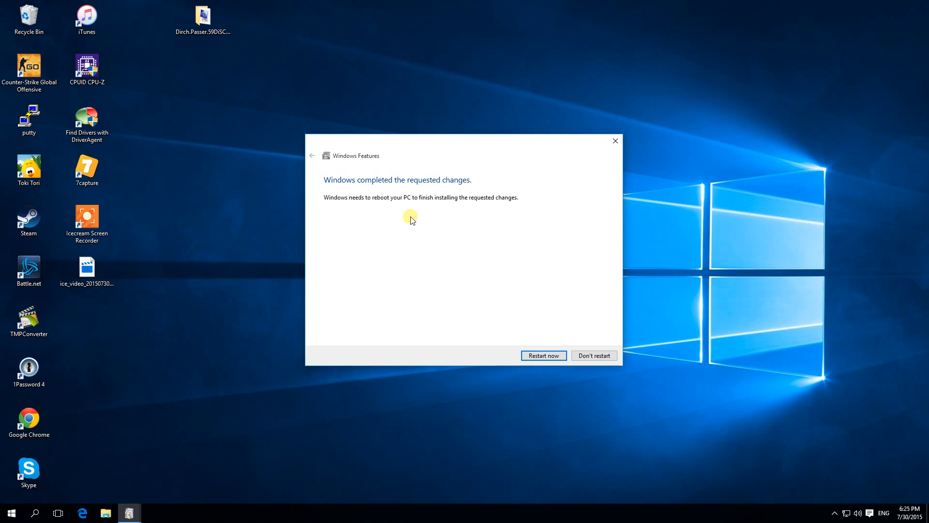
mouse_move(506, 245)
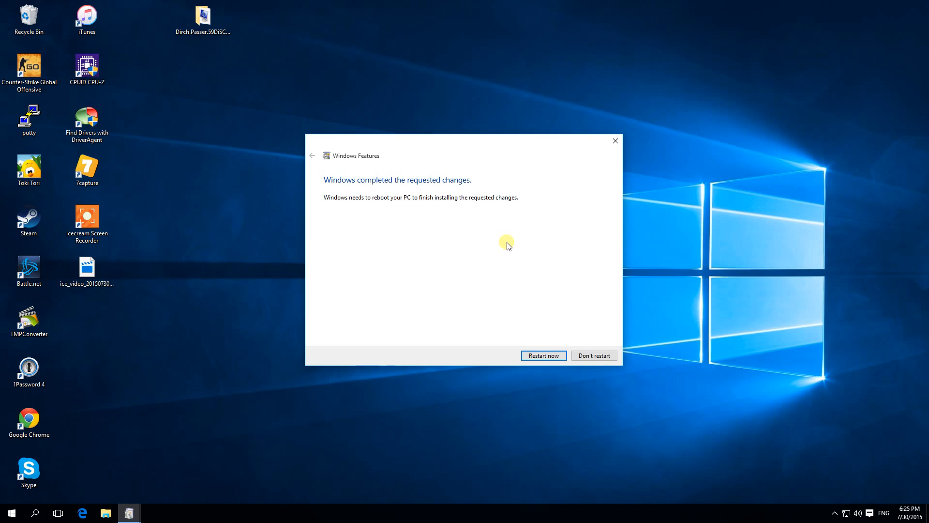